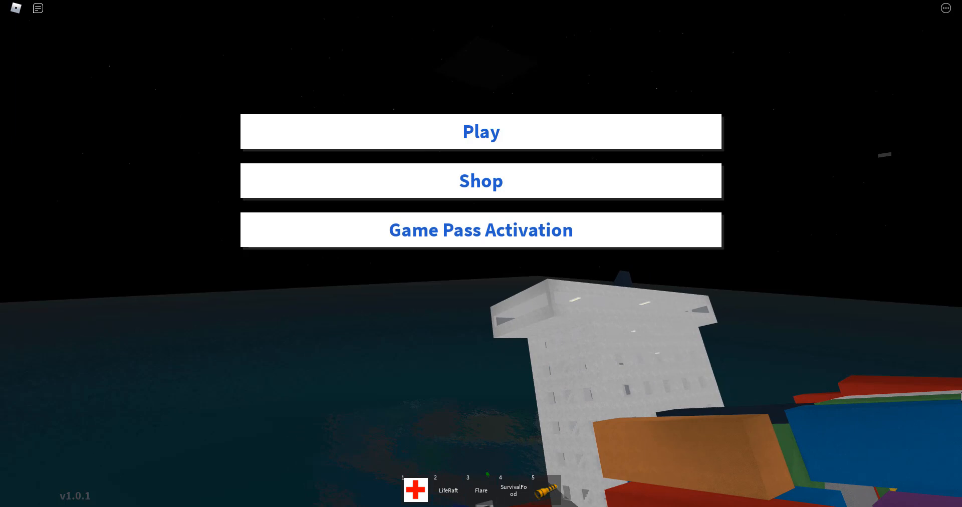
Step: Start playing the sinking-ship round from the start menu's Play button
click(481, 132)
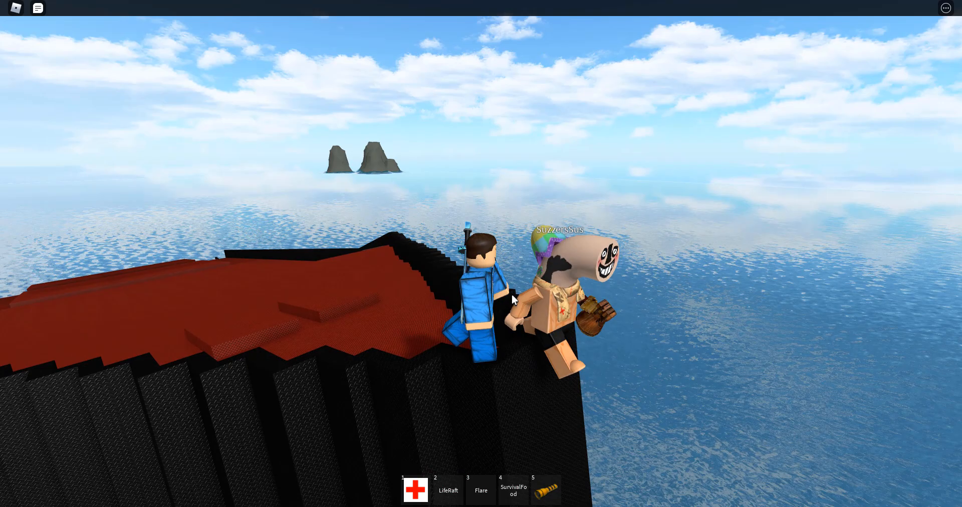
Step: Equip the LifeRaft from inventory slot 2
key(2)
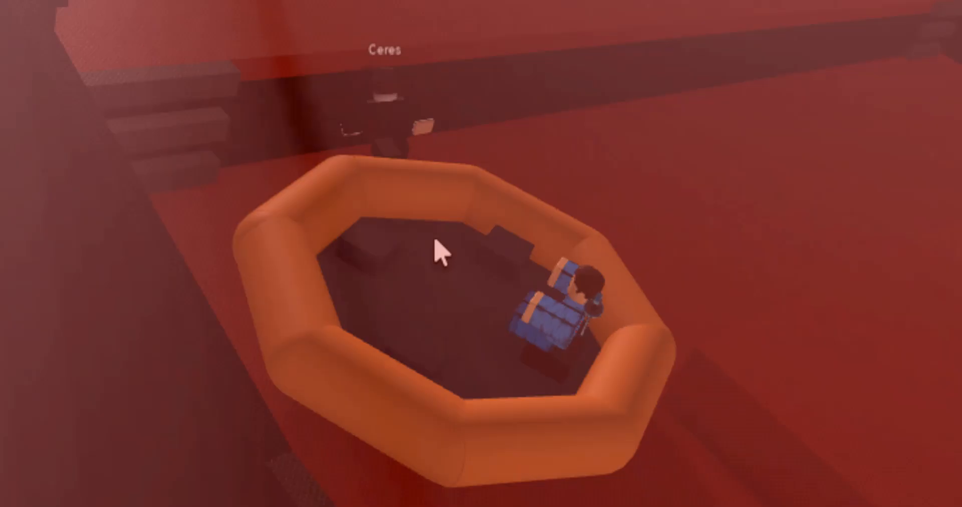
mouse_move(464, 251)
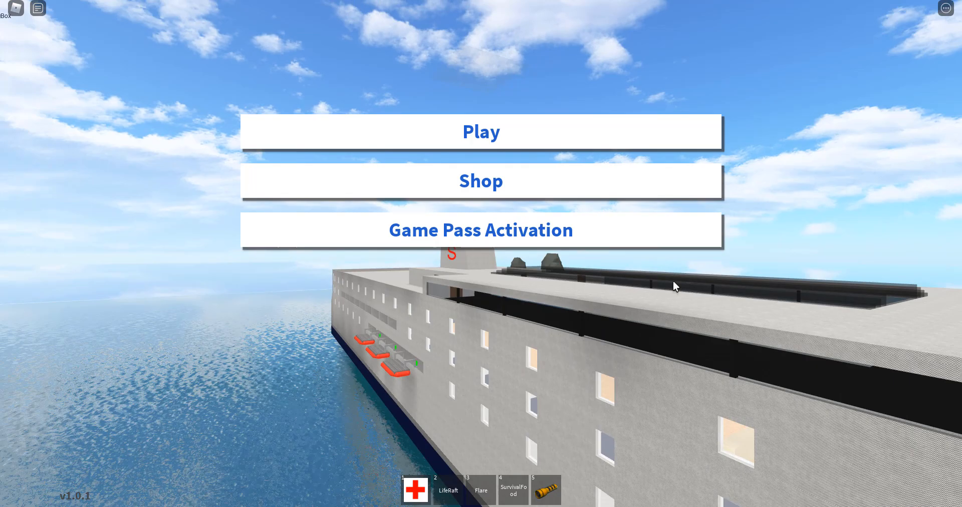
Step: Join the new liner round from the start menu's Play button
click(480, 131)
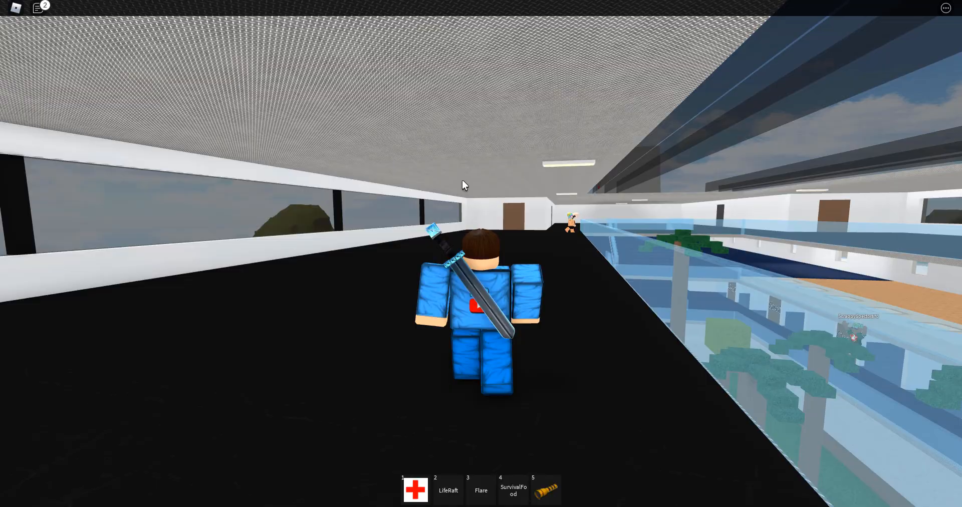
mouse_move(465, 185)
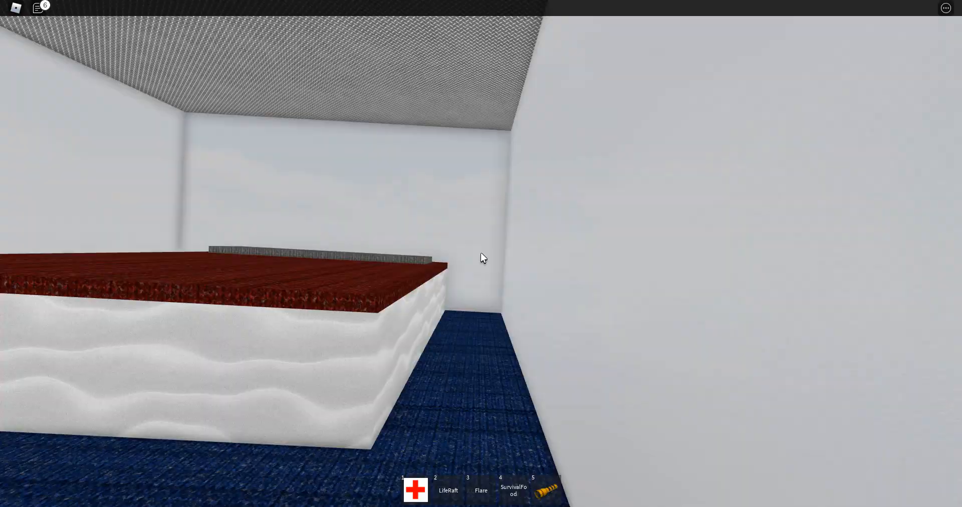
mouse_move(481, 257)
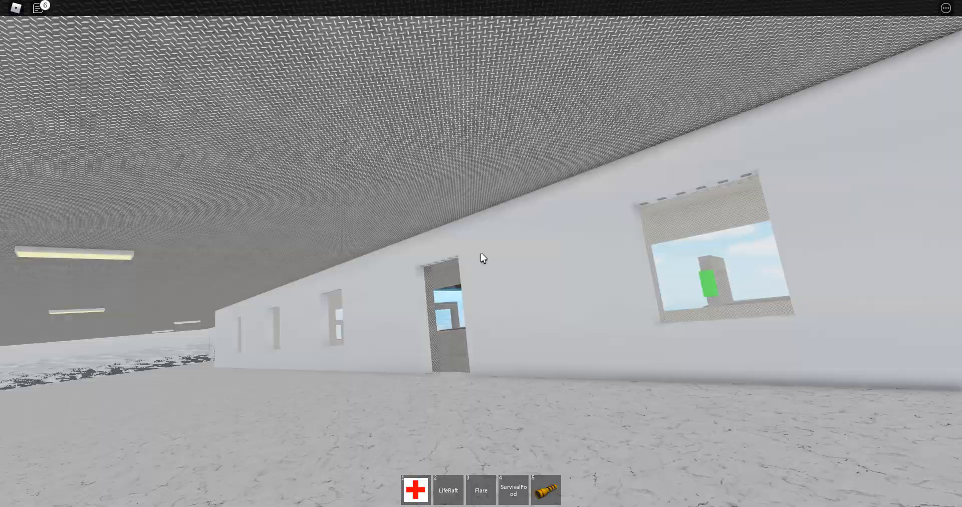
mouse_move(482, 258)
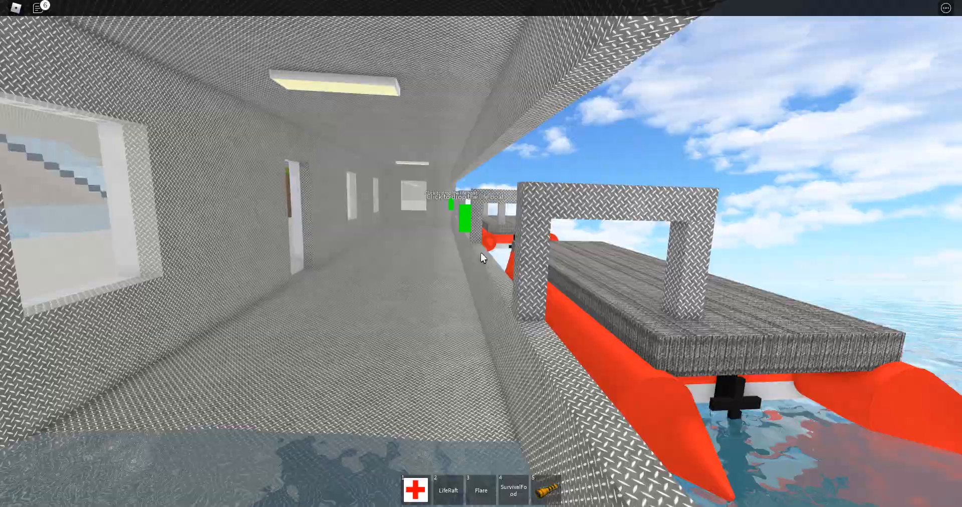
mouse_move(481, 257)
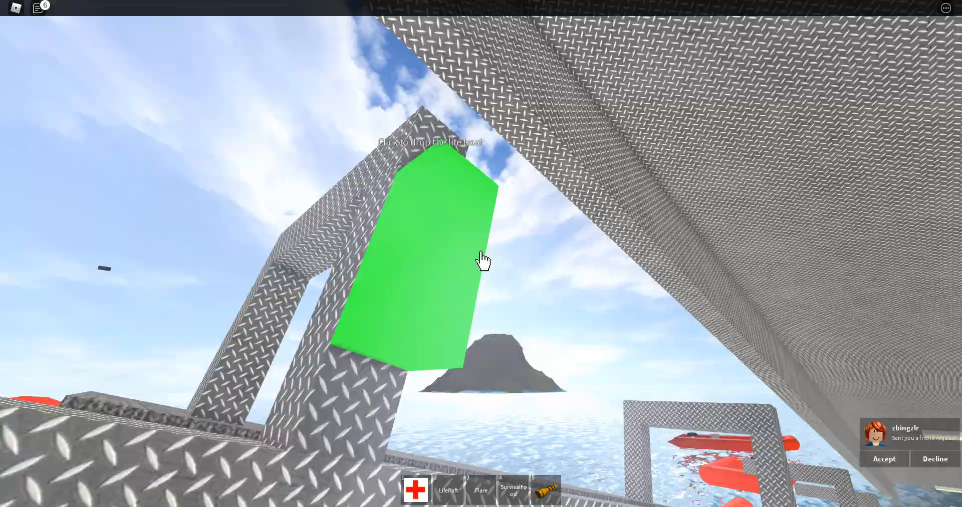
Step: Drop the lifeboat down into the water beside the hull
click(483, 260)
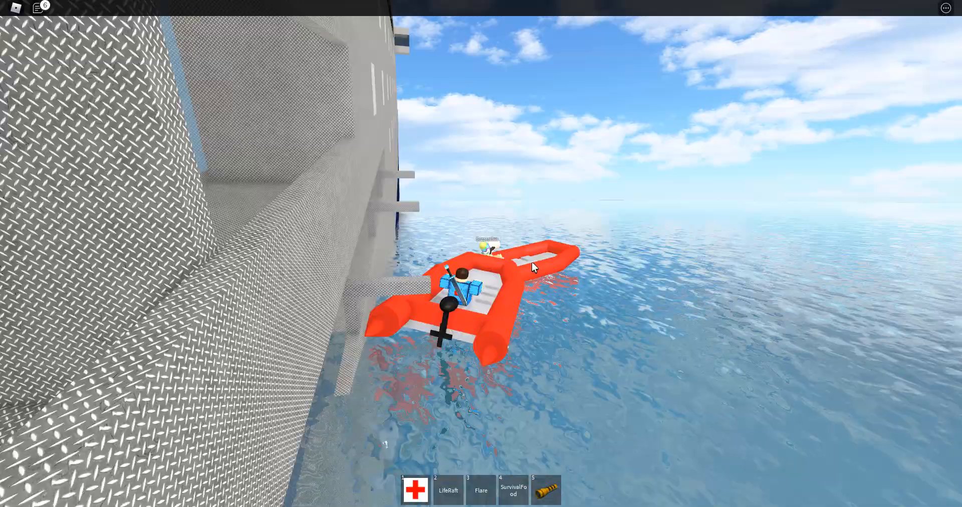
mouse_move(532, 267)
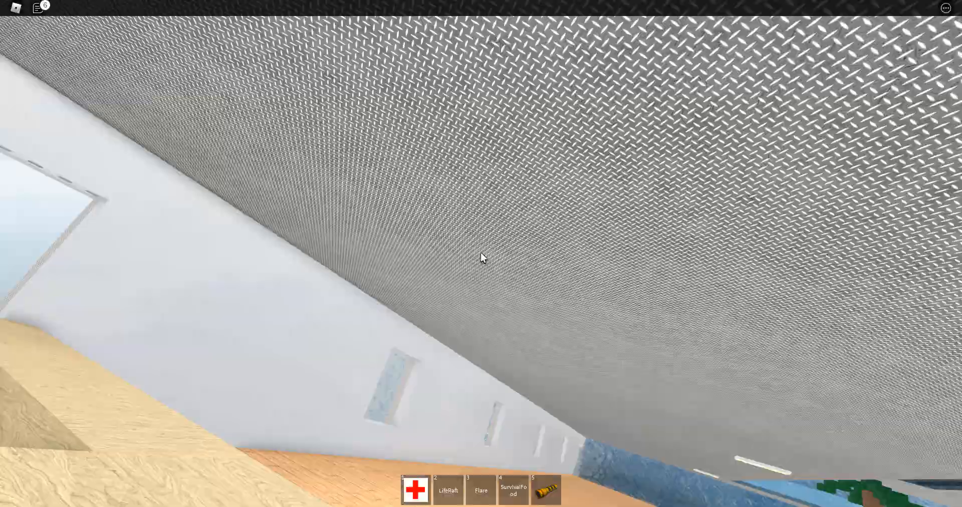
mouse_move(481, 258)
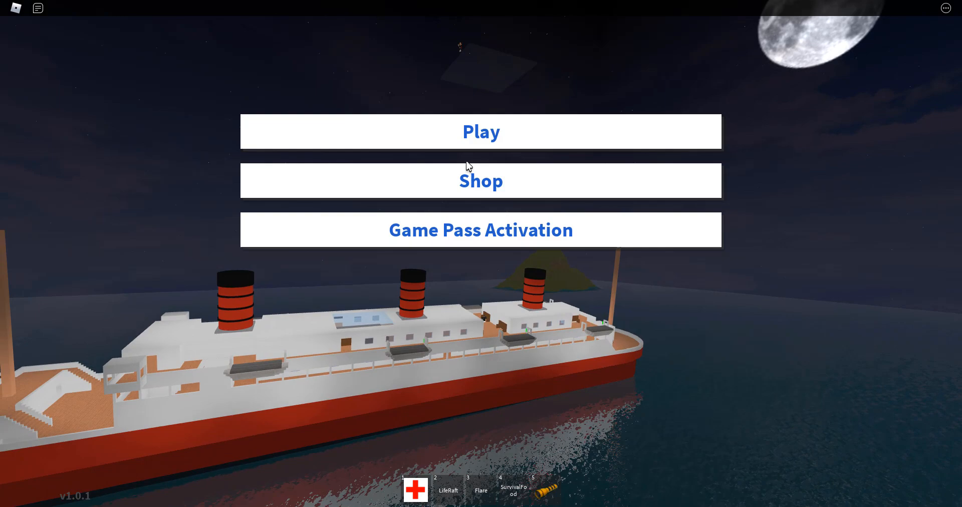
Step: Join the new ocean liner round from the title screen's Play button
click(480, 131)
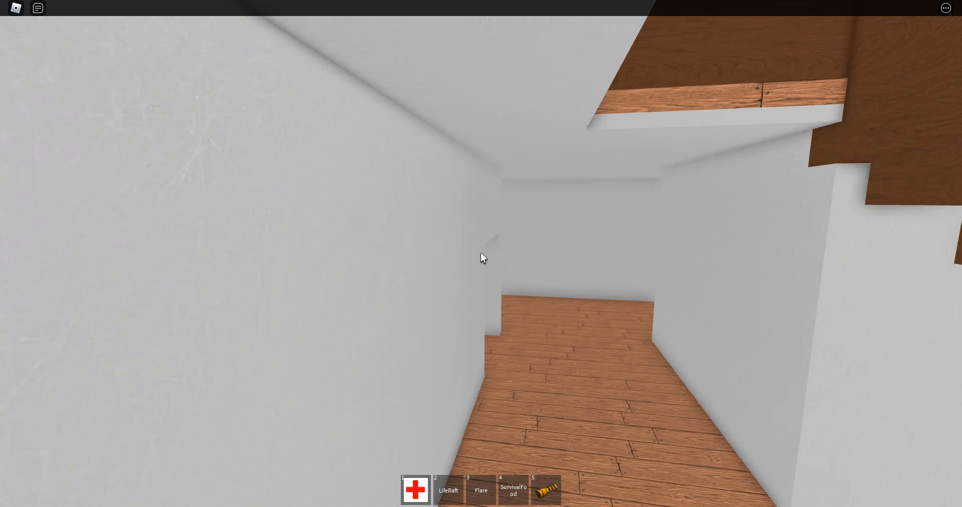
mouse_move(481, 258)
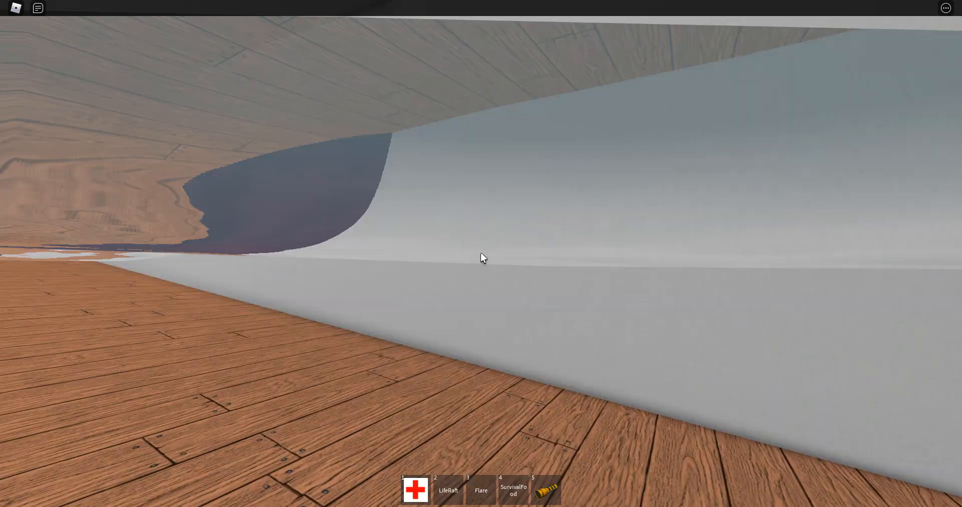
mouse_move(481, 257)
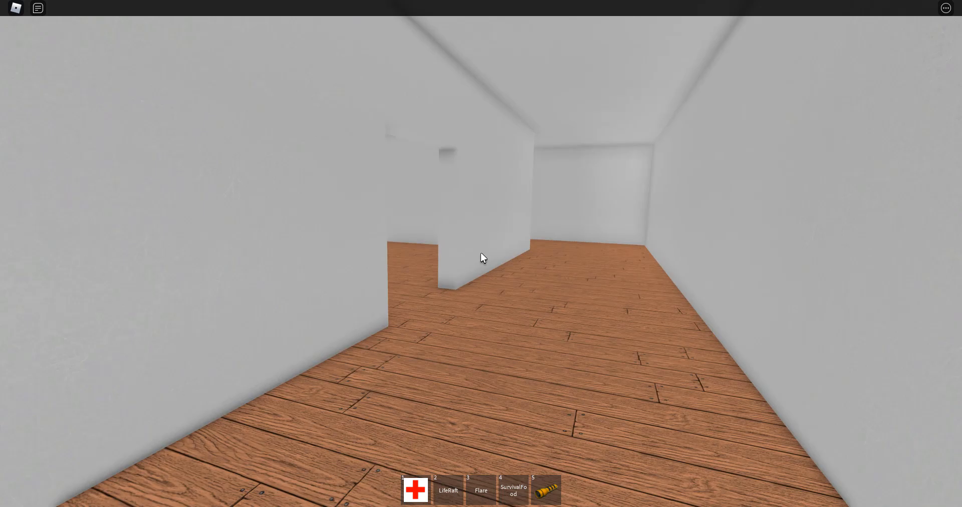
mouse_move(481, 257)
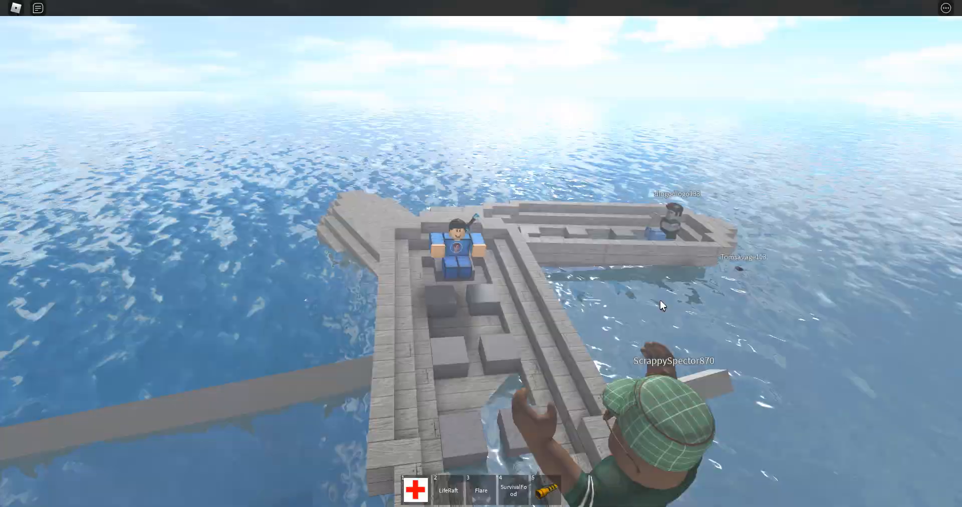
mouse_move(662, 305)
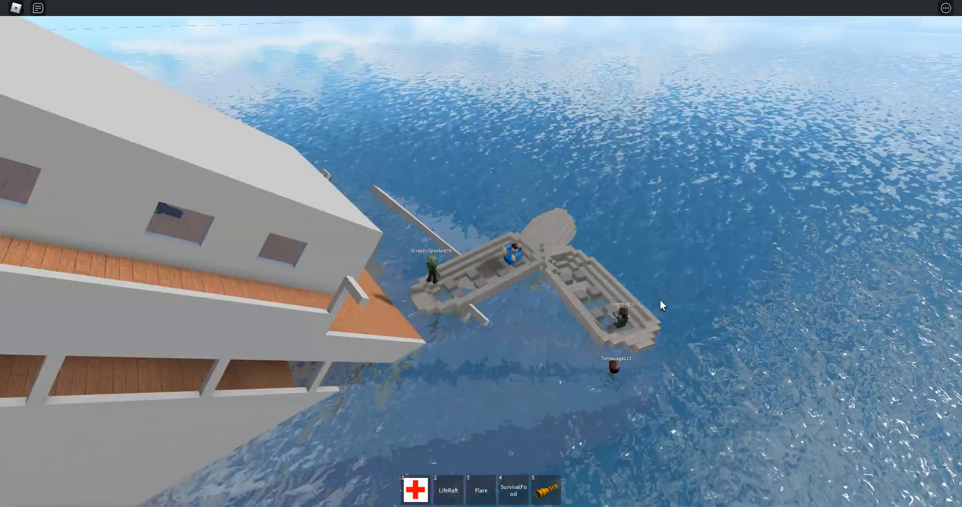